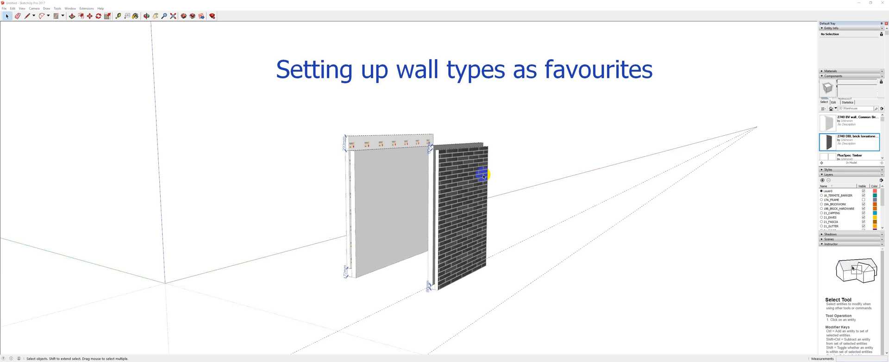
{"action": "mouse_move", "coordinate": [843, 255]}
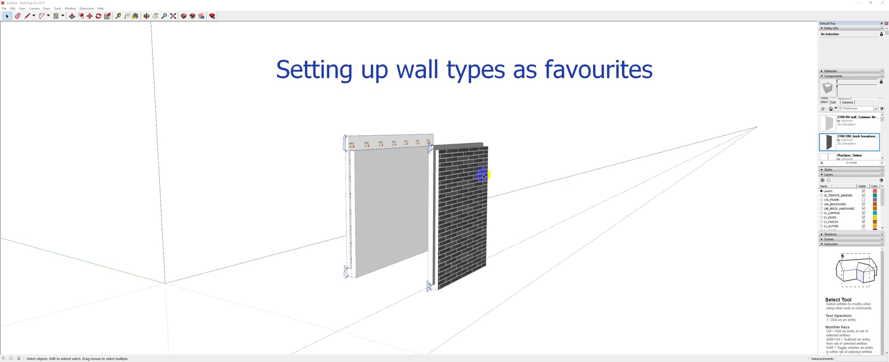
{"action": "mouse_move", "coordinate": [297, 168]}
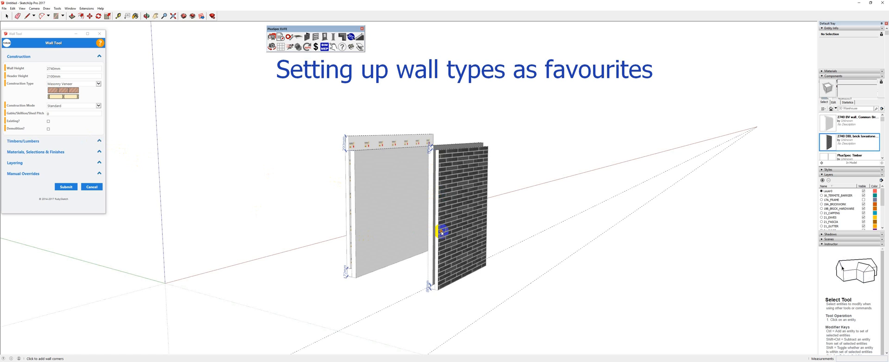
{"action": "mouse_move", "coordinate": [870, 282]}
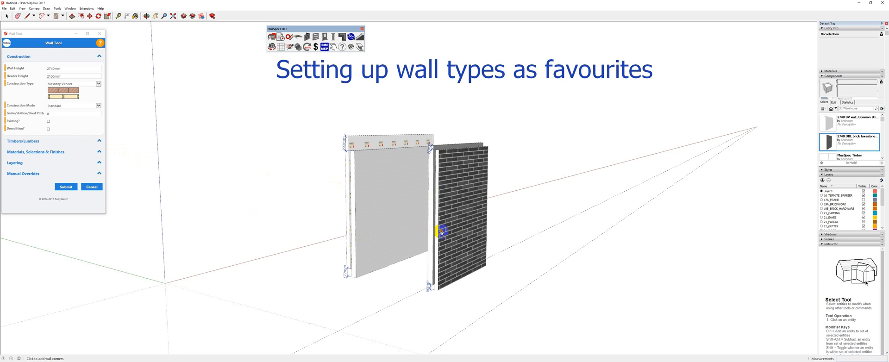
{"action": "mouse_move", "coordinate": [114, 173]}
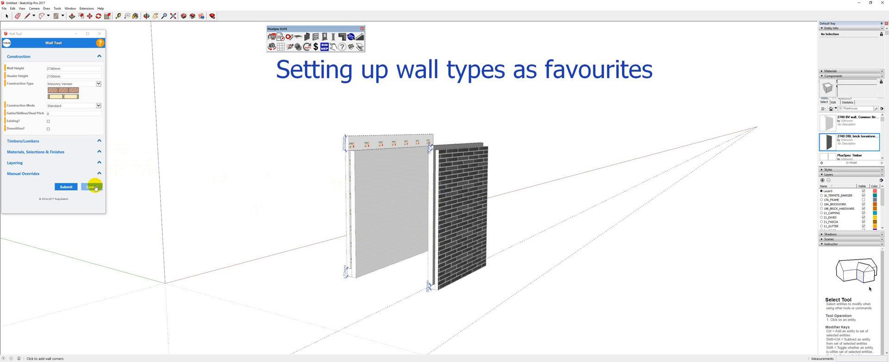
Cancel the Wall Tool dialog without drawing a wall.
{"action": "left_click", "coordinate": [91, 186]}
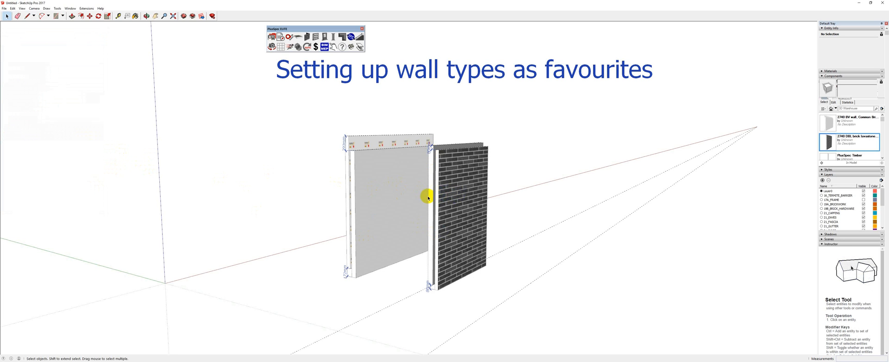
{"action": "mouse_move", "coordinate": [424, 197]}
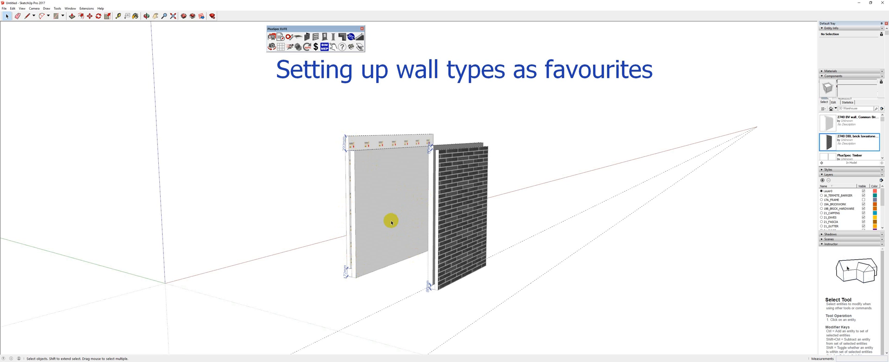
{"action": "mouse_move", "coordinate": [870, 288]}
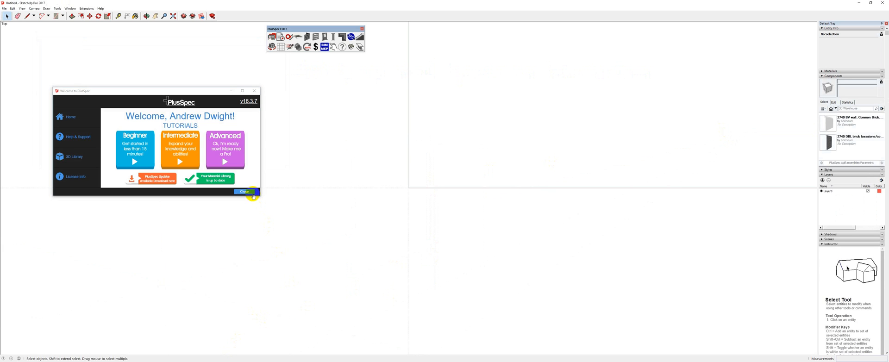
Dismiss the PlusSpec welcome window and tidy the side tray panels.
{"action": "left_click", "coordinate": [244, 192]}
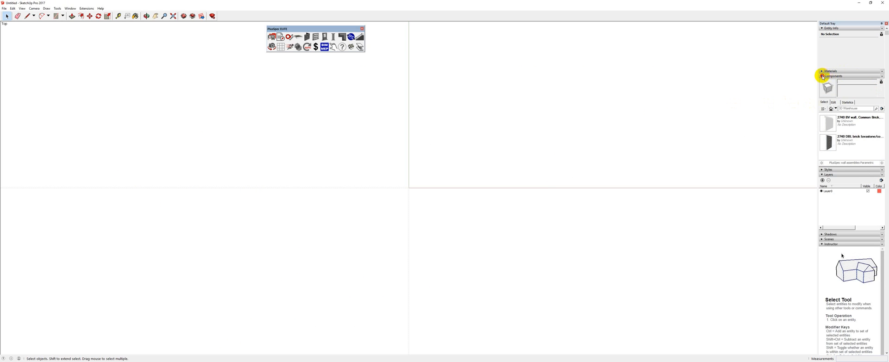
{"action": "left_click", "coordinate": [824, 76]}
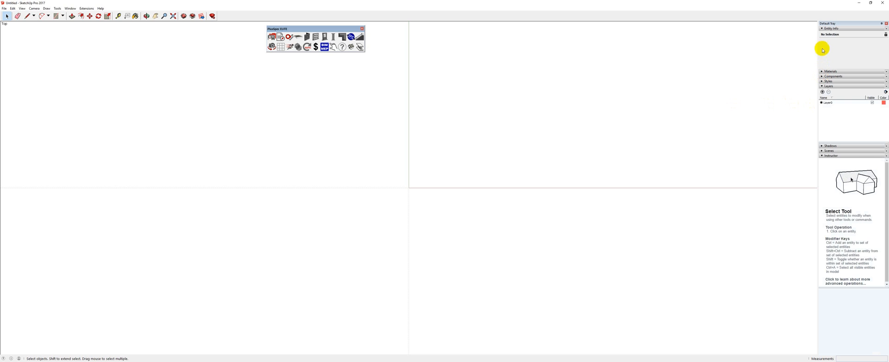
{"action": "left_click", "coordinate": [824, 30]}
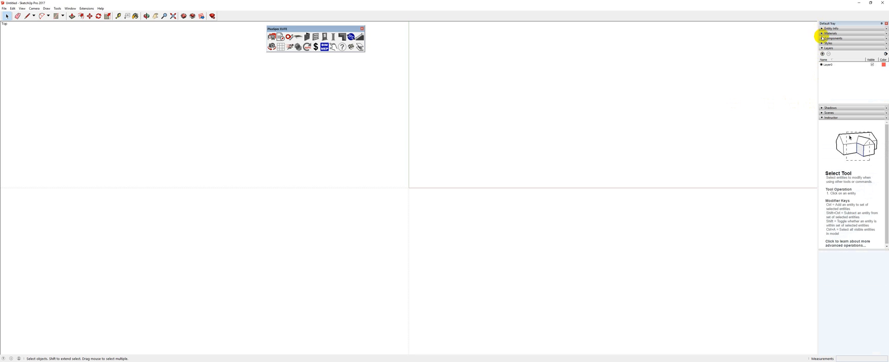
{"action": "left_click", "coordinate": [70, 8]}
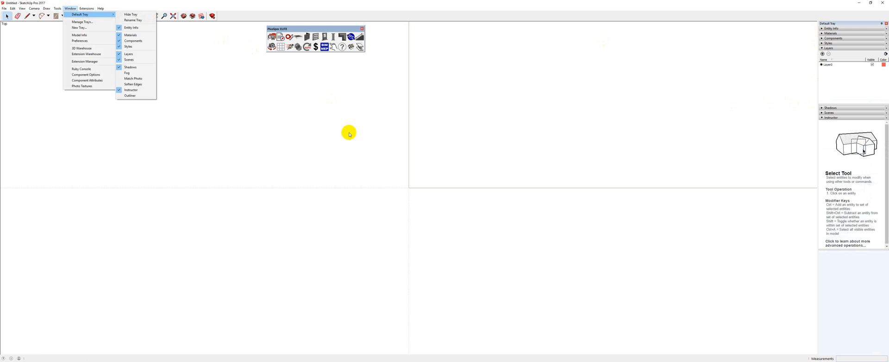
{"action": "mouse_move", "coordinate": [882, 22]}
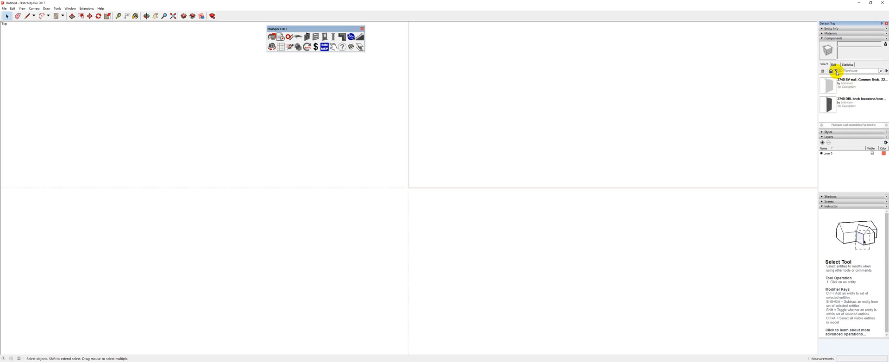
Browse the Components tray back to the In Model wall components.
{"action": "left_click", "coordinate": [835, 70]}
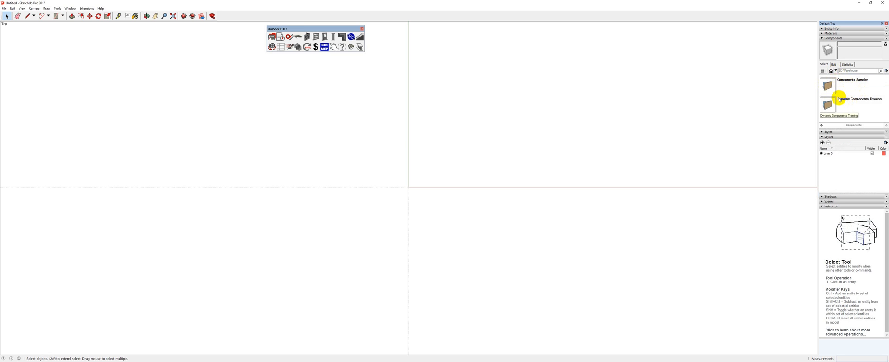
{"action": "mouse_move", "coordinate": [833, 89]}
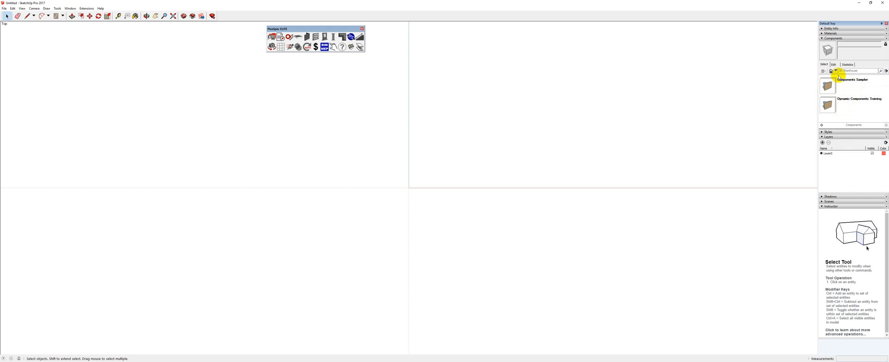
{"action": "left_click", "coordinate": [827, 72]}
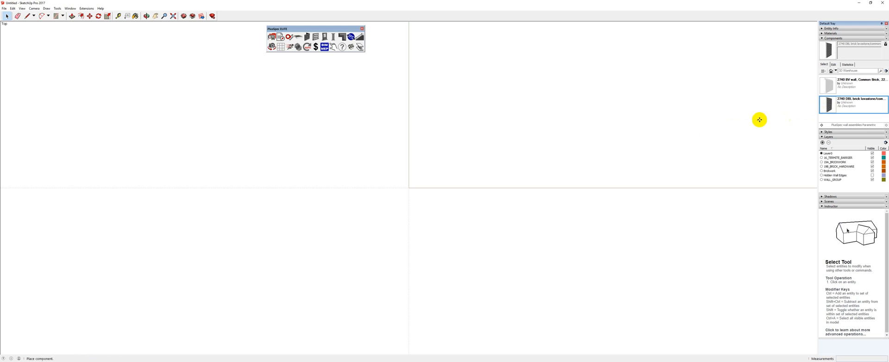
Place the brick wall component into the empty model.
{"action": "left_click", "coordinate": [89, 16]}
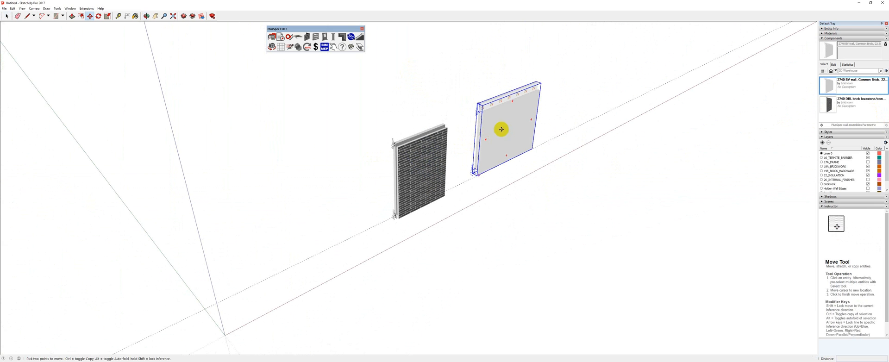
{"action": "mouse_move", "coordinate": [492, 138]}
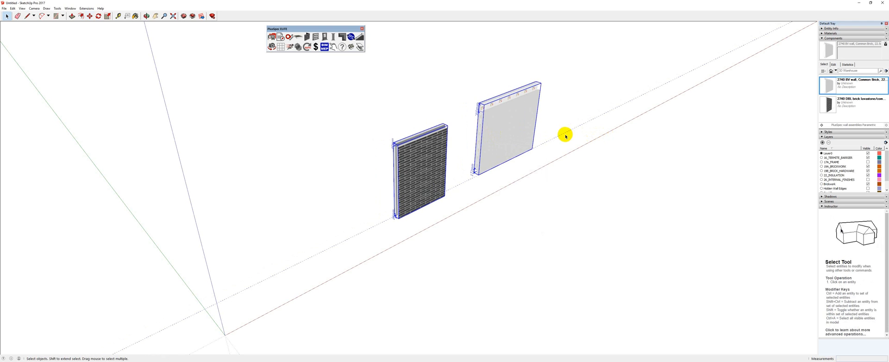
Use WALLS > Create Similar Wall on the clad wall and start a zigzag wall run.
{"action": "right_click", "coordinate": [504, 130]}
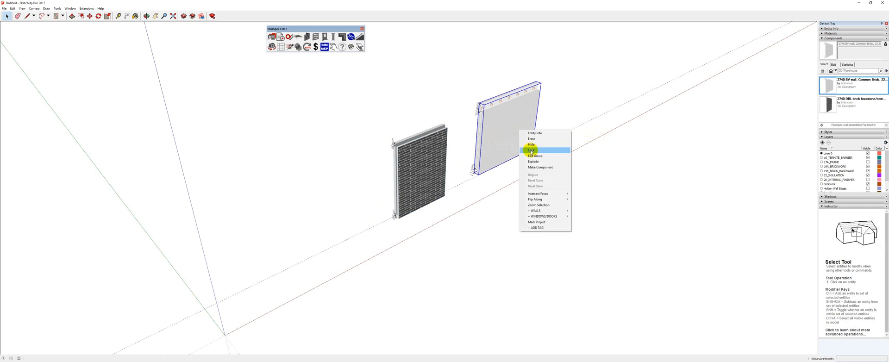
{"action": "mouse_move", "coordinate": [540, 210]}
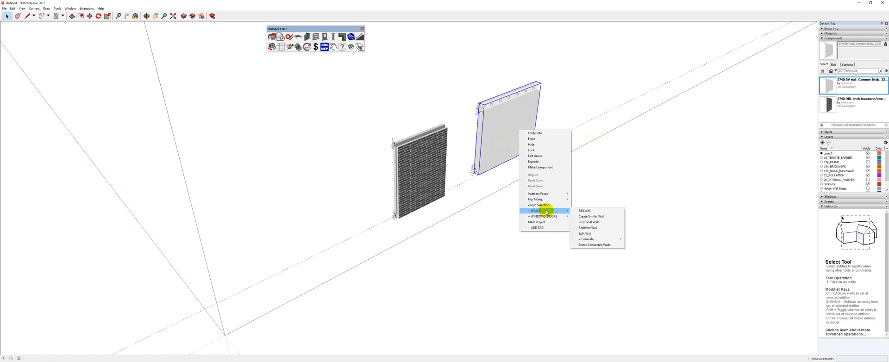
{"action": "left_click", "coordinate": [587, 219]}
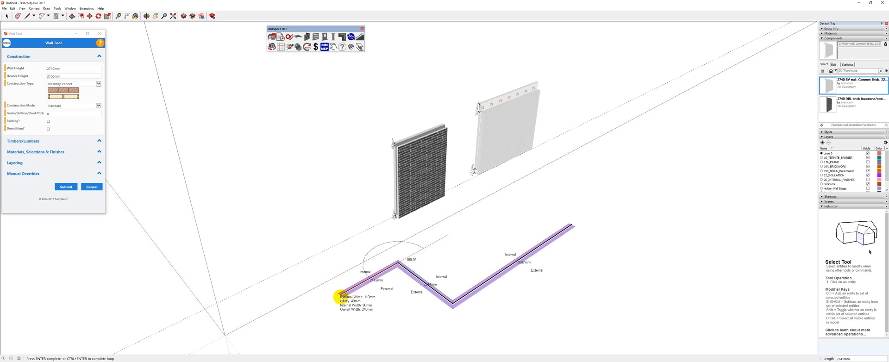
{"action": "left_click", "coordinate": [236, 203]}
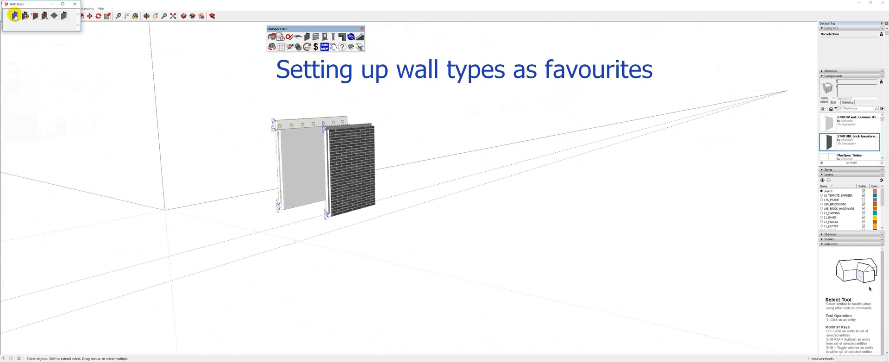
Set external cladding with plasterboard construction, wall height, and Header Side 1 framing.
{"action": "left_click", "coordinate": [13, 12]}
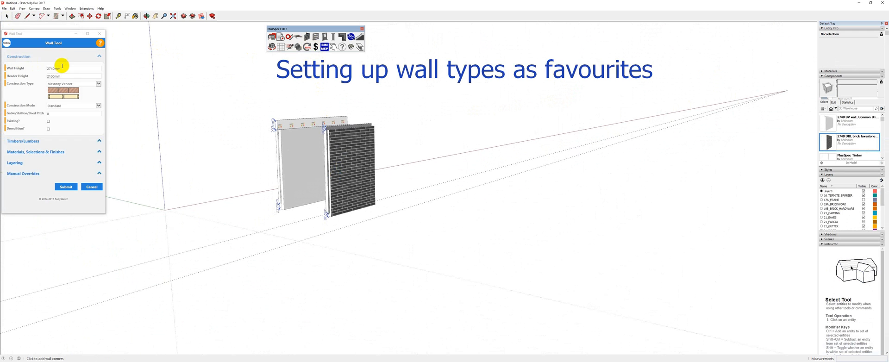
{"action": "left_click", "coordinate": [98, 83]}
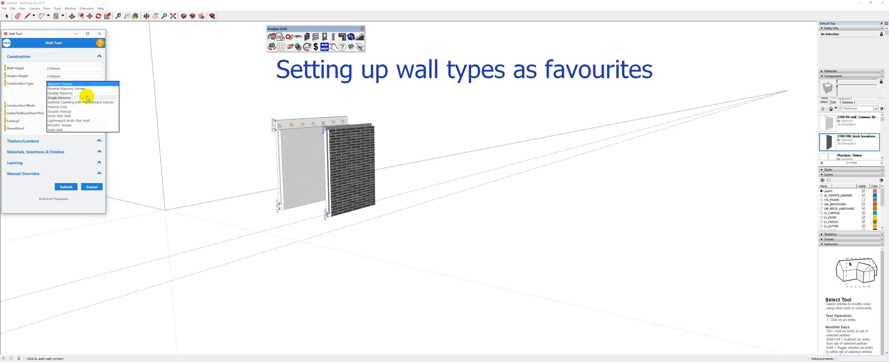
{"action": "left_click", "coordinate": [83, 103]}
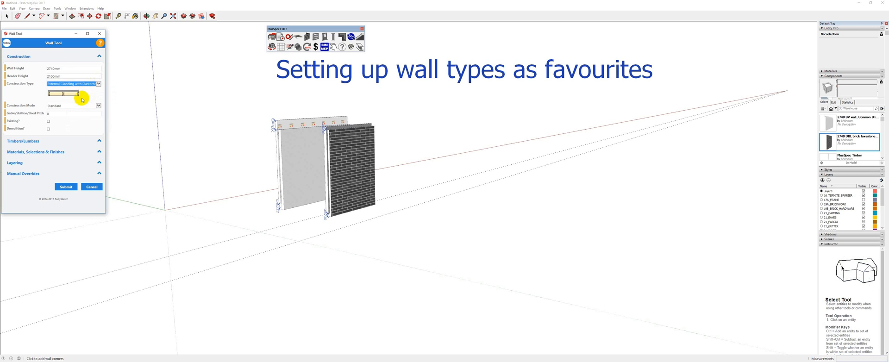
{"action": "left_click", "coordinate": [50, 68]}
{"action": "type", "text": "2440"}
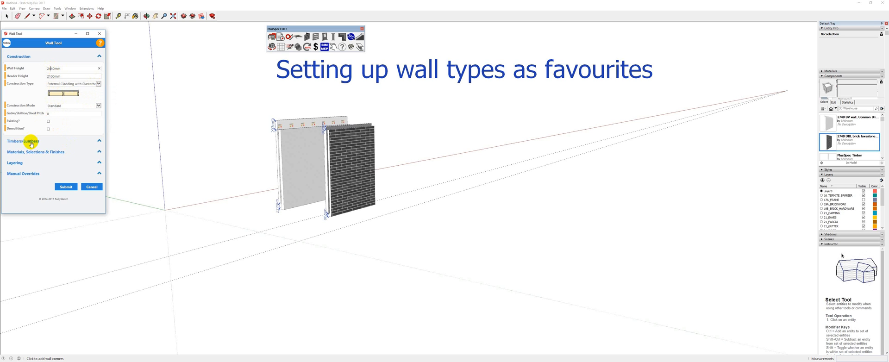
{"action": "left_click", "coordinate": [23, 141]}
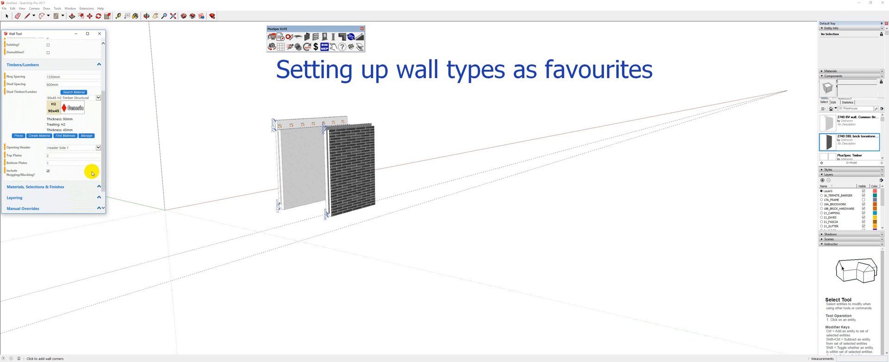
{"action": "left_click", "coordinate": [99, 147]}
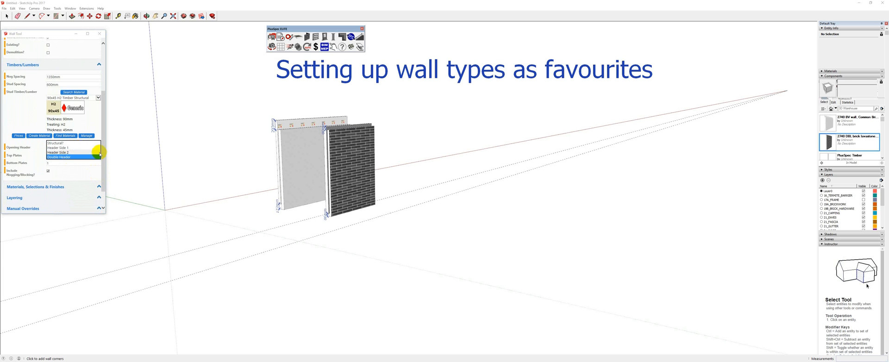
{"action": "left_click", "coordinate": [61, 153]}
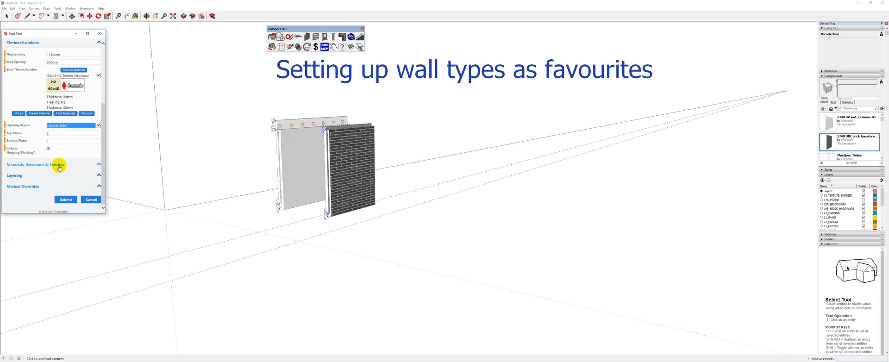
Review materials, enter the External Step Down manual override, and submit the wall settings.
{"action": "left_click", "coordinate": [46, 164]}
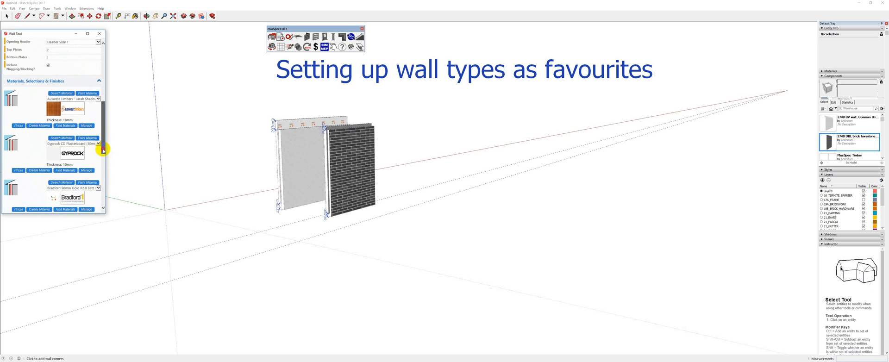
{"action": "scroll", "scroll_direction": "down", "scroll_amount": 3}
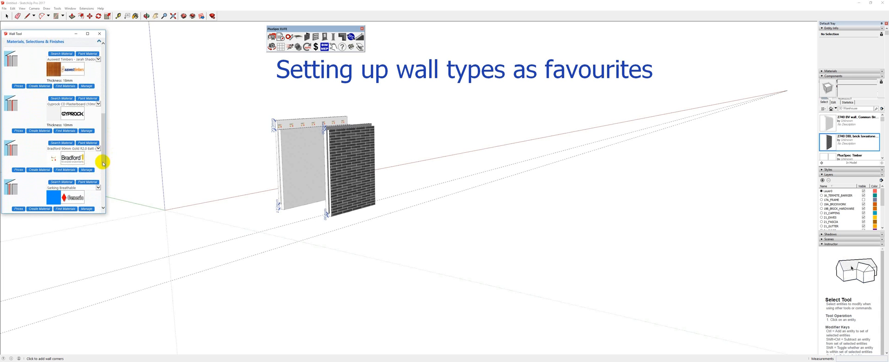
{"action": "left_click", "coordinate": [98, 150]}
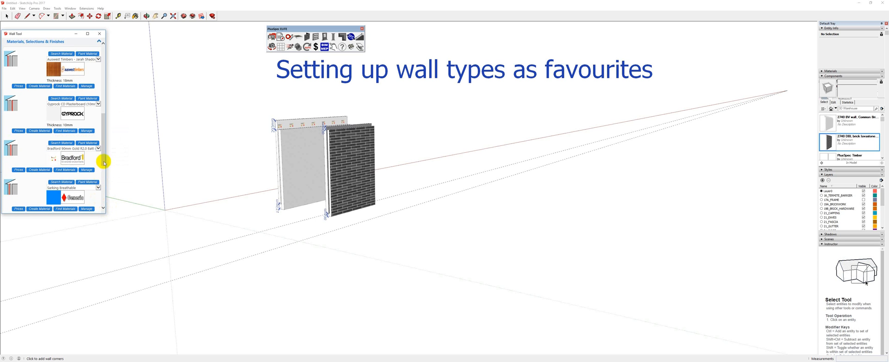
{"action": "scroll", "scroll_direction": "down", "scroll_amount": 3}
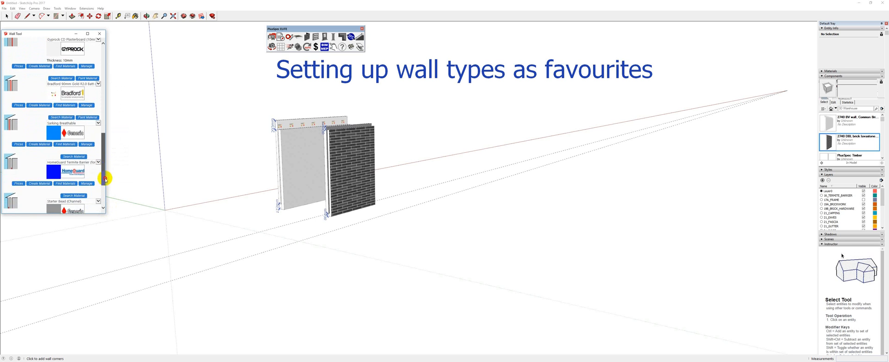
{"action": "scroll", "scroll_direction": "down", "scroll_amount": 3}
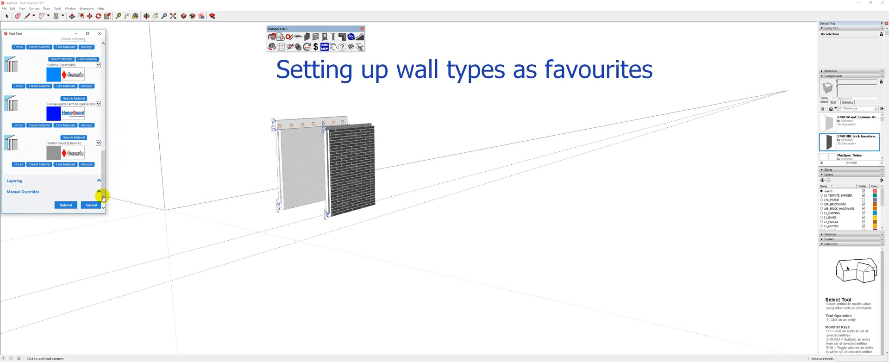
{"action": "left_click", "coordinate": [91, 182]}
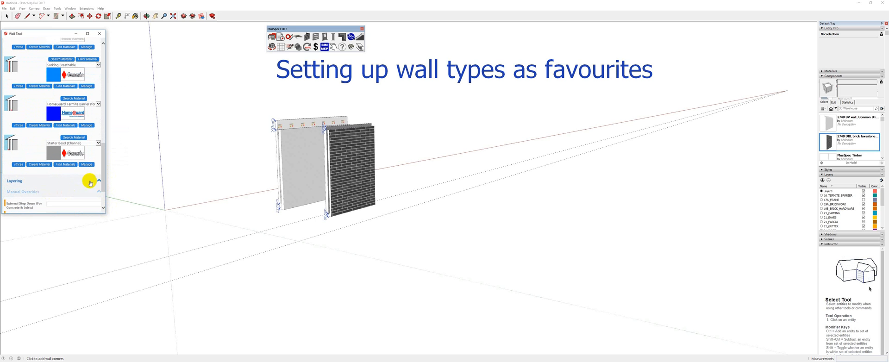
{"action": "left_click", "coordinate": [91, 182]}
{"action": "type", "text": "50"}
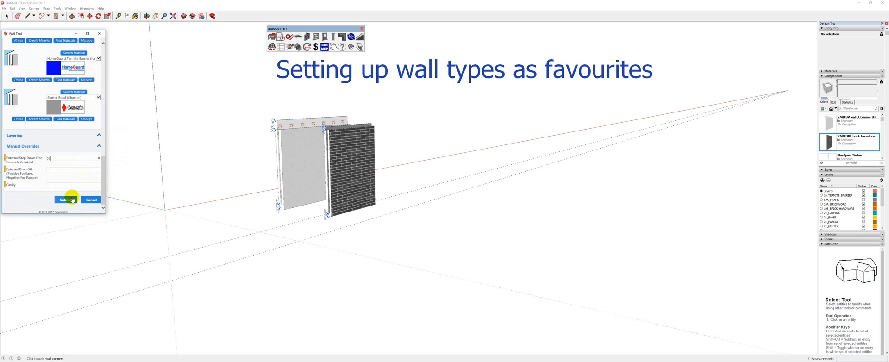
{"action": "left_click", "coordinate": [64, 199]}
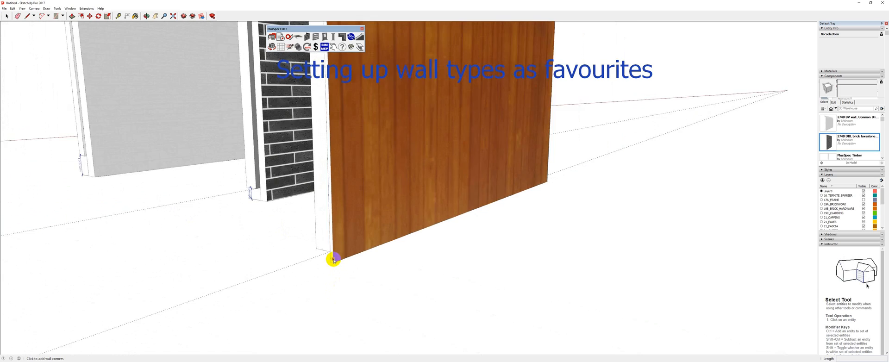
Draw the clad wall beside the brick wall and dimension the step down at its base.
{"action": "left_click_drag", "start_coordinate": [333, 259], "coordinate": [379, 238]}
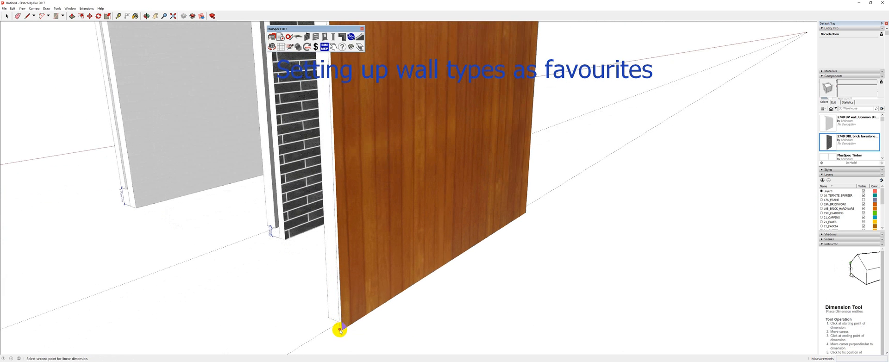
{"action": "left_click", "coordinate": [341, 330]}
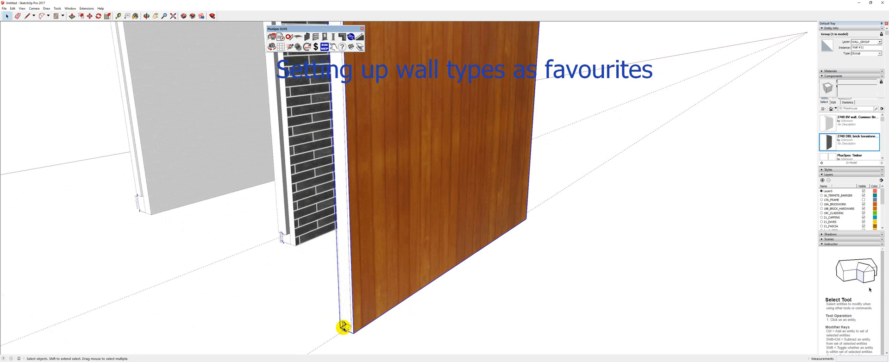
Make the wall a component named '2440 clad wall with 50mm step down'.
{"action": "right_click", "coordinate": [394, 222]}
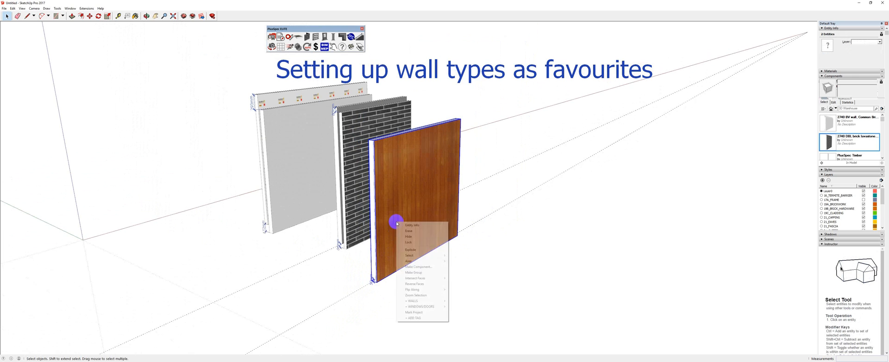
{"action": "left_click", "coordinate": [417, 267]}
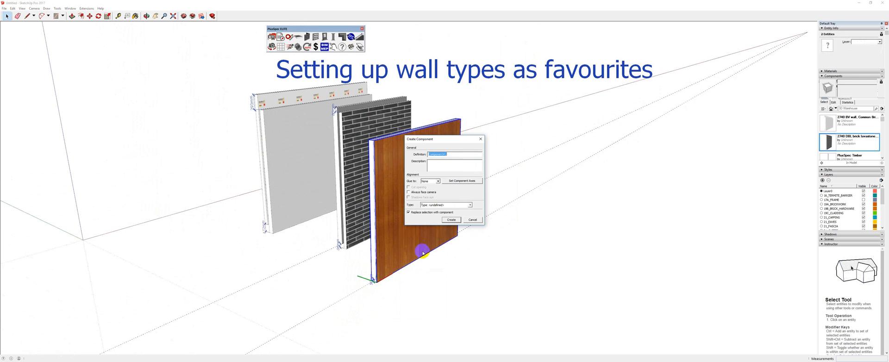
{"action": "type", "text": "2440 clad wall"}
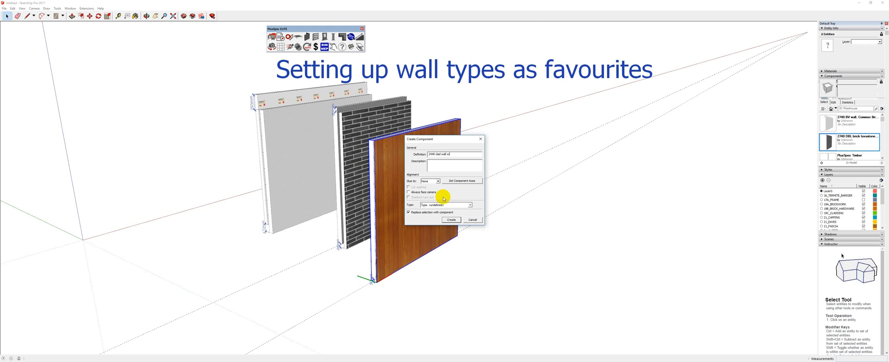
{"action": "type", "text": "with 50mm a"}
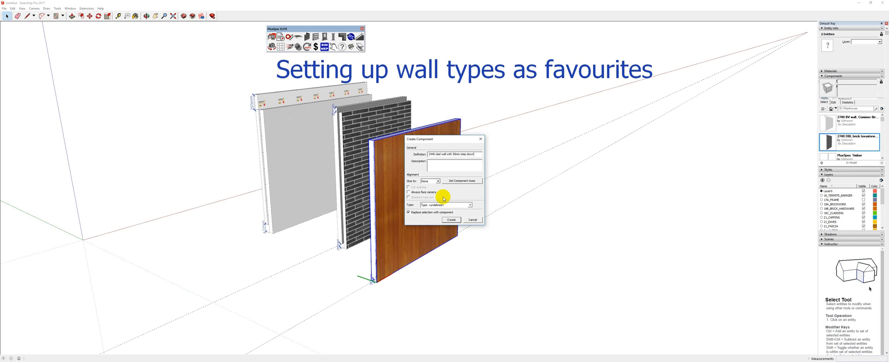
{"action": "left_click", "coordinate": [451, 219]}
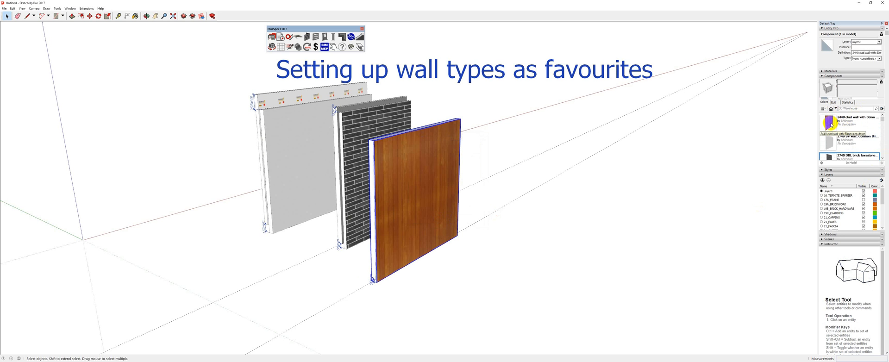
Save the component as a file, adding a 'Retaining walls' folder under Components.
{"action": "right_click", "coordinate": [835, 125]}
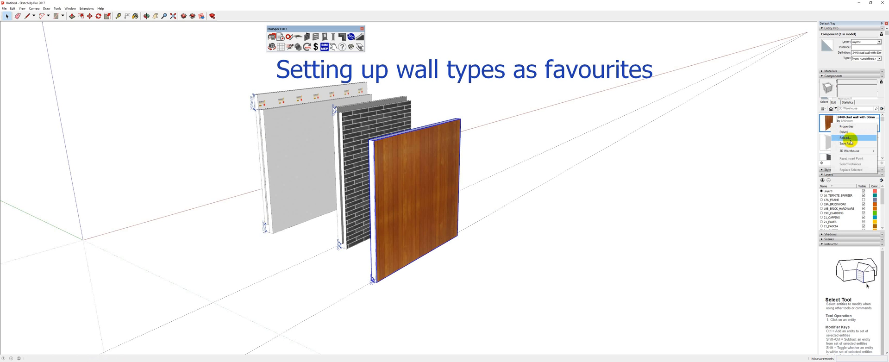
{"action": "left_click", "coordinate": [847, 144]}
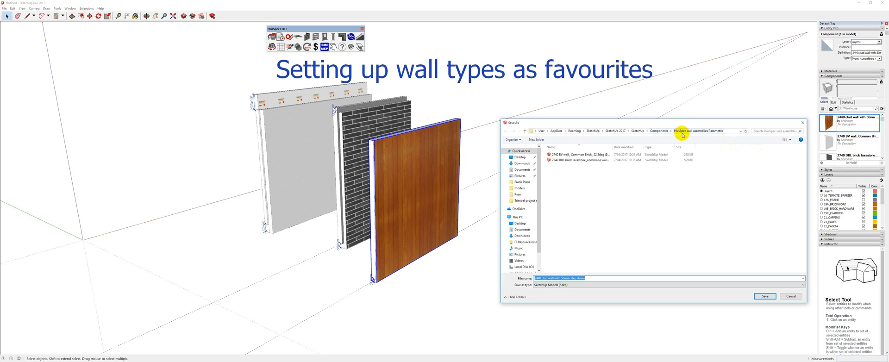
{"action": "left_click", "coordinate": [658, 130]}
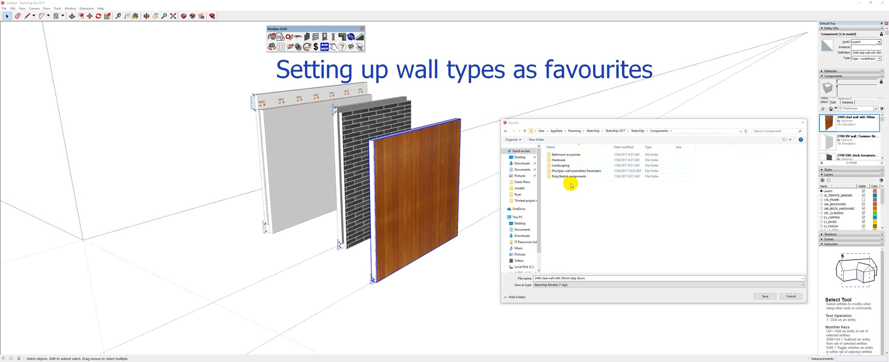
{"action": "right_click", "coordinate": [571, 185]}
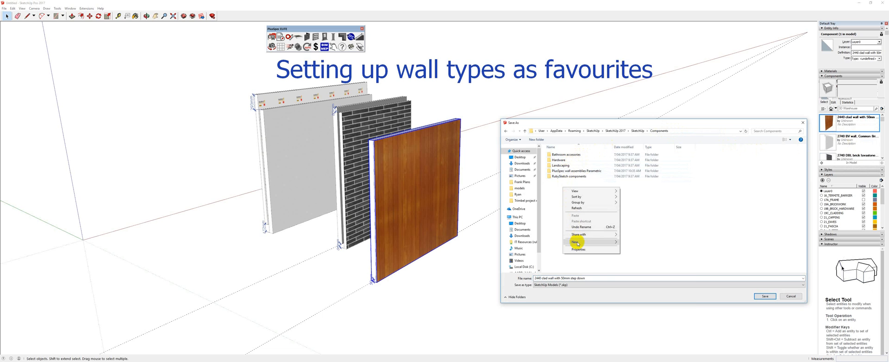
{"action": "left_click", "coordinate": [574, 242]}
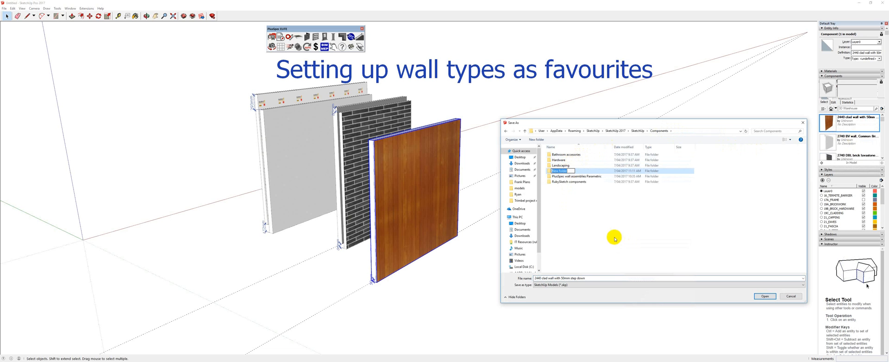
{"action": "type", "text": "Retaining walls"}
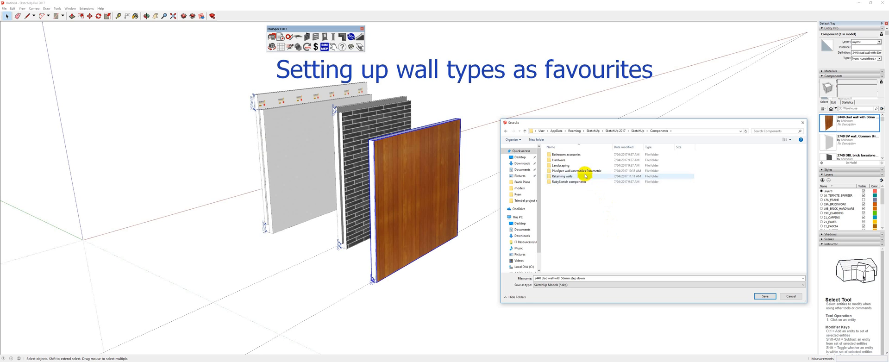
Save the component file into the PlusSpec wall assemblies Parametric folder.
{"action": "double_click", "coordinate": [575, 170]}
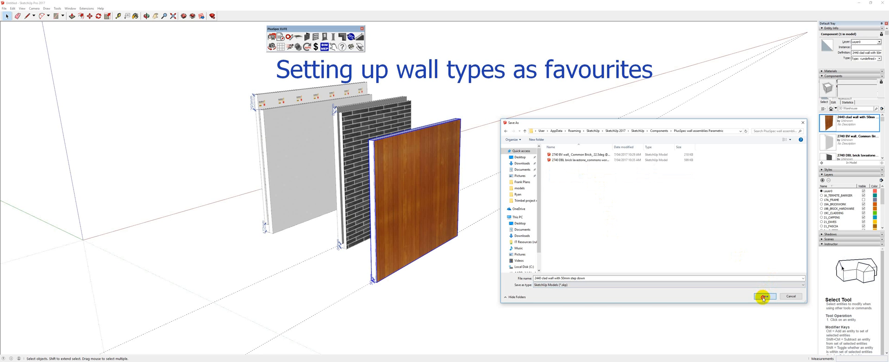
{"action": "left_click", "coordinate": [762, 296]}
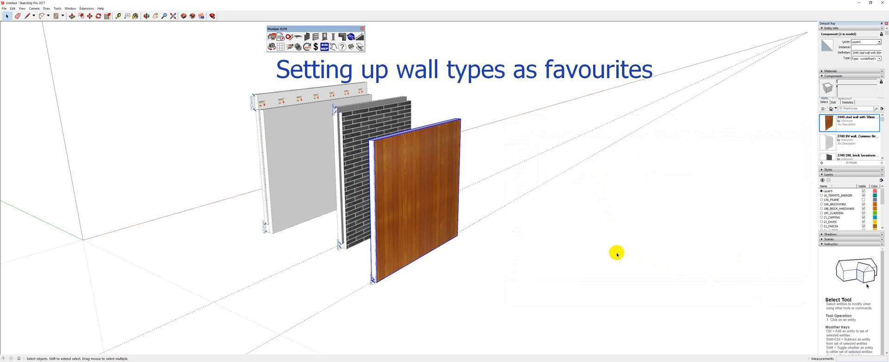
Start a new model and bring the saved clad wall component into it.
{"action": "left_click", "coordinate": [361, 28]}
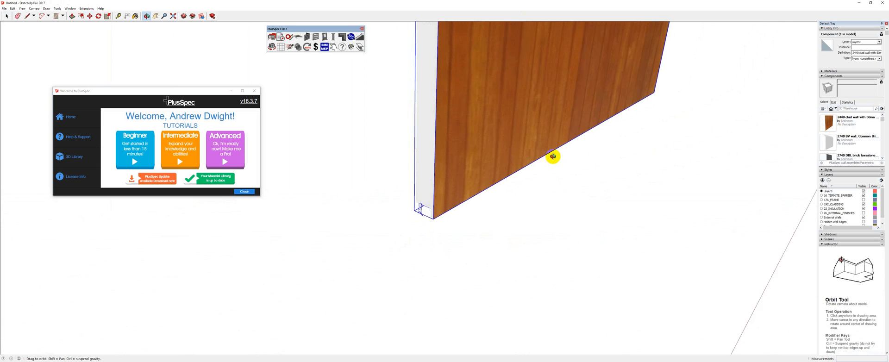
Explode the placed clad wall component and create similar walls from it.
{"action": "right_click", "coordinate": [481, 176]}
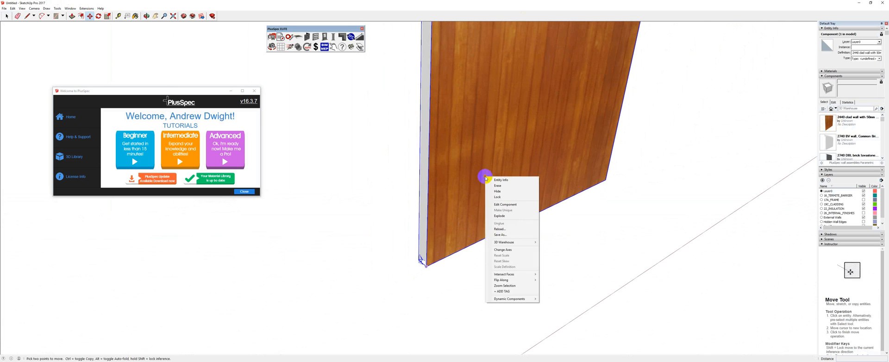
{"action": "mouse_move", "coordinate": [507, 203]}
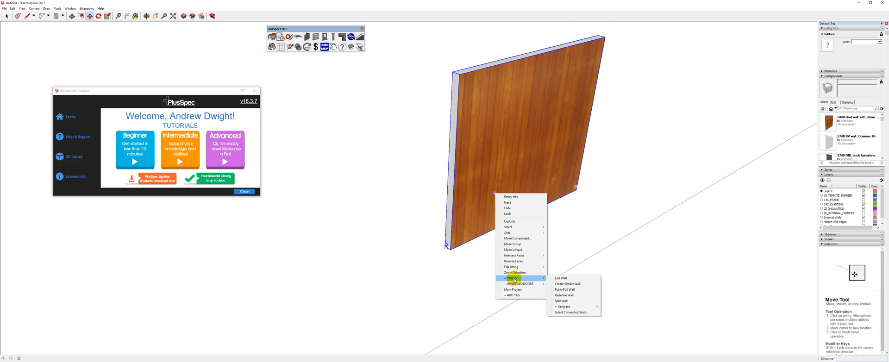
{"action": "mouse_move", "coordinate": [566, 284]}
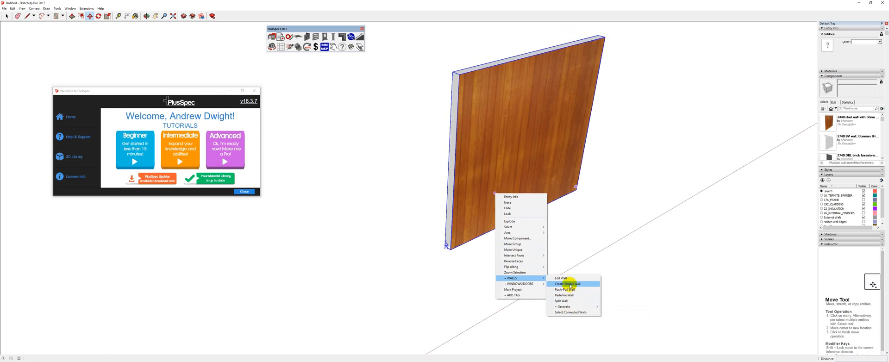
{"action": "left_click", "coordinate": [569, 282]}
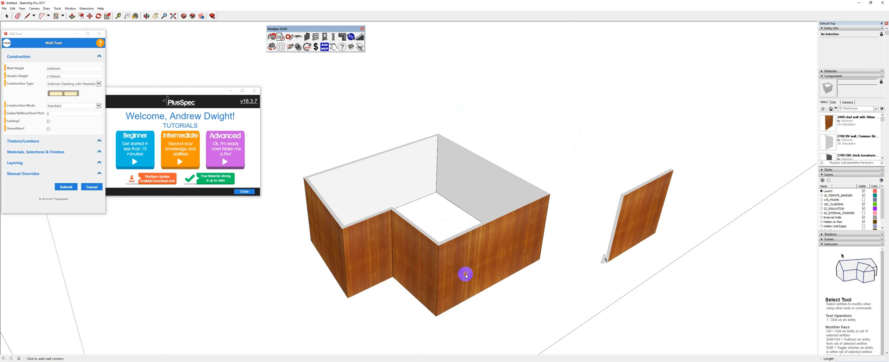
Generate a dark hipped PlusSpec roof over the L-shaped timber-clad walls.
{"action": "left_click_drag", "start_coordinate": [465, 275], "coordinate": [410, 216]}
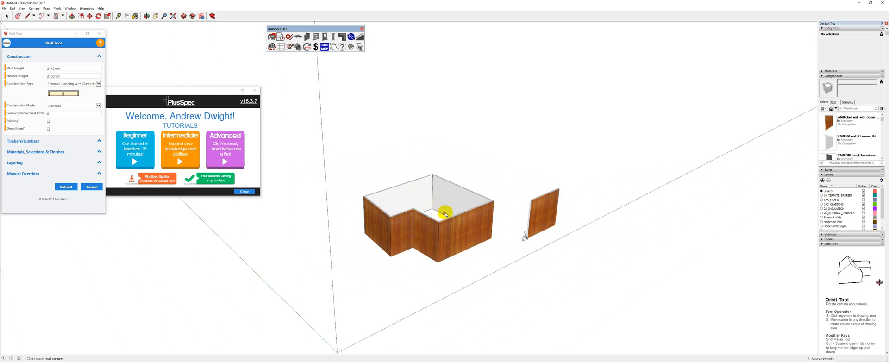
{"action": "right_click", "coordinate": [445, 213]}
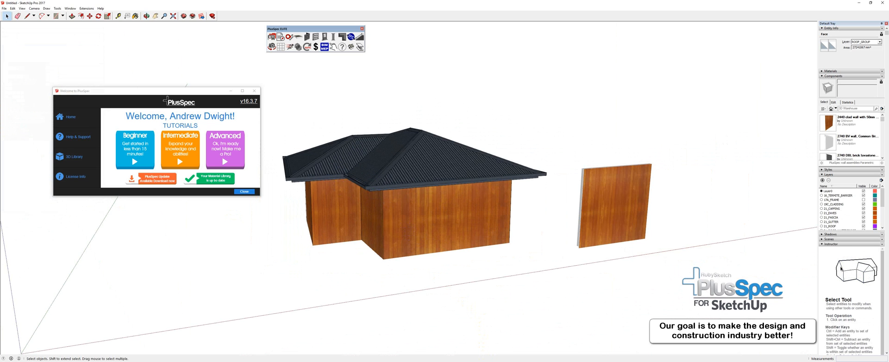
{"action": "mouse_move", "coordinate": [844, 278]}
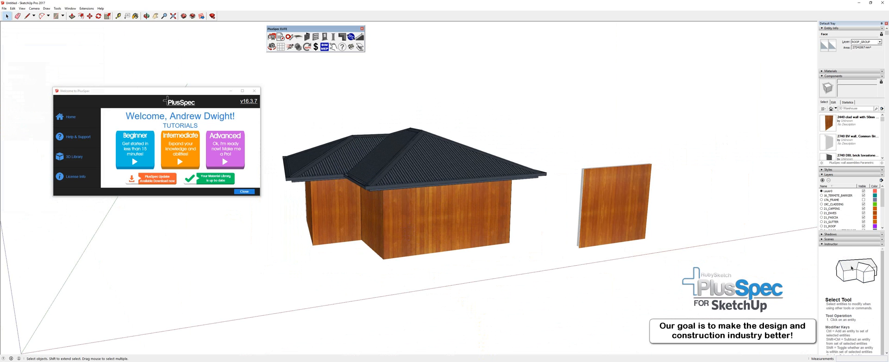